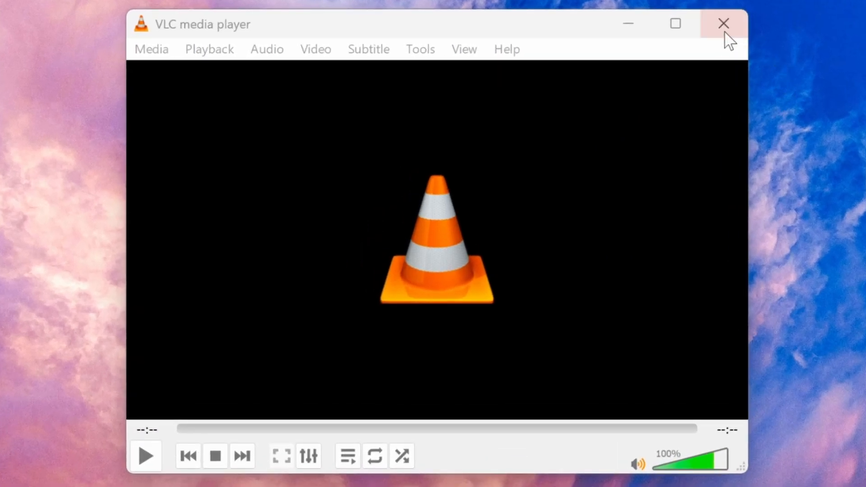
# Close the VLC media player window to return to the desktop
pyautogui.click(724, 23)
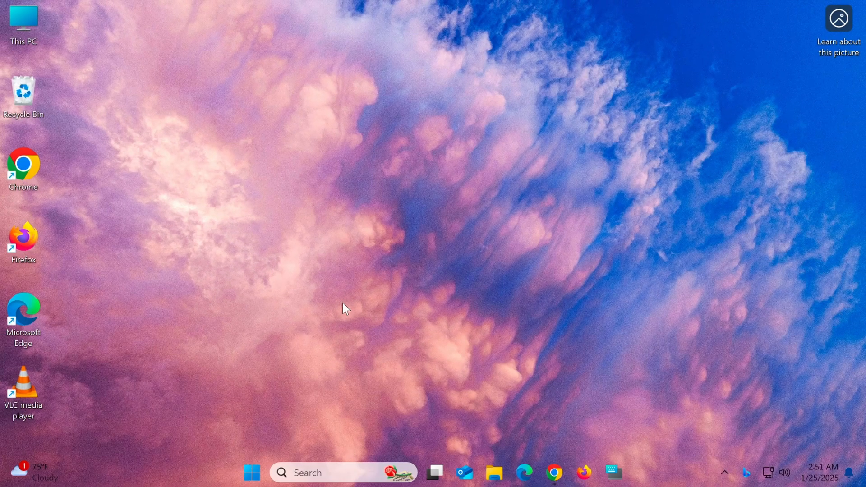
pyautogui.moveTo(392, 258)
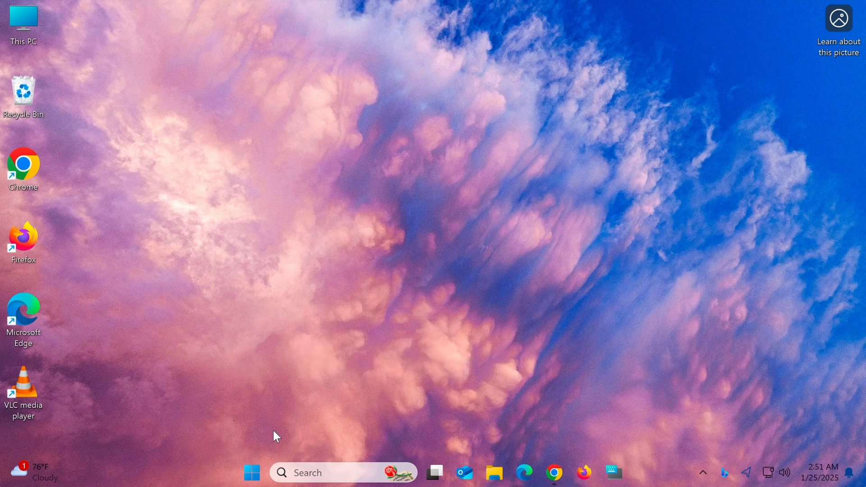
# Search the Start menu for 'default apps' and open the Default apps settings page
pyautogui.click(251, 473)
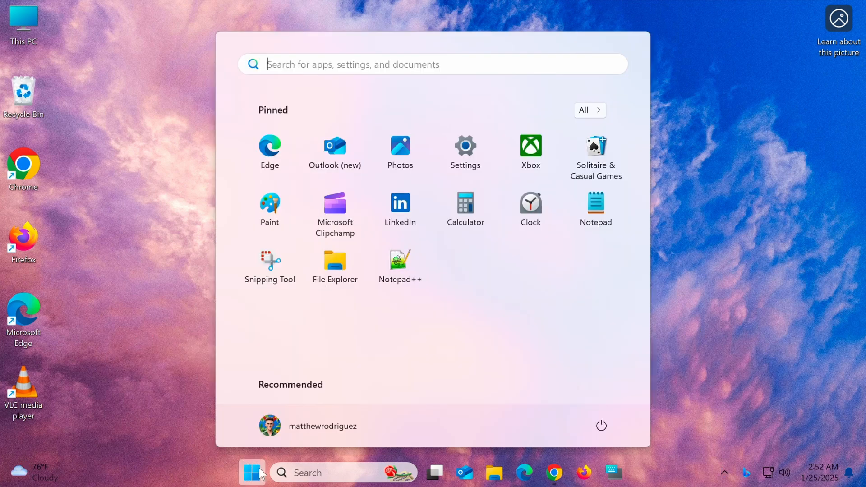
pyautogui.write('default apps')
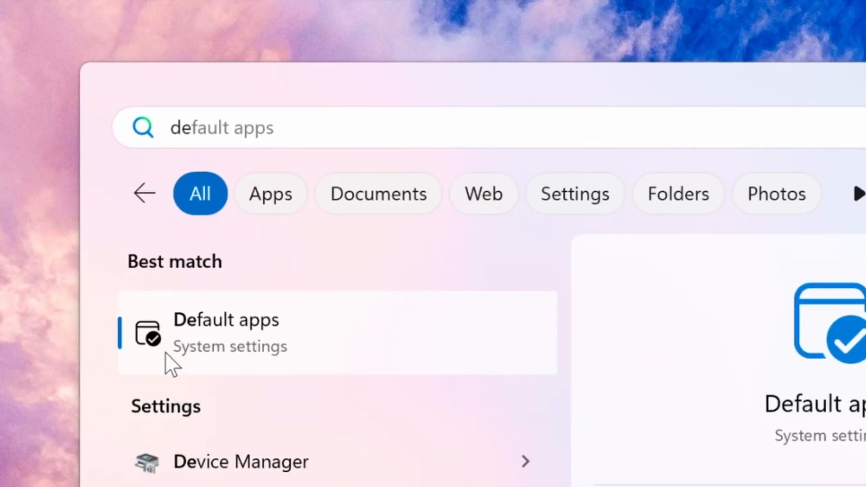
pyautogui.click(225, 332)
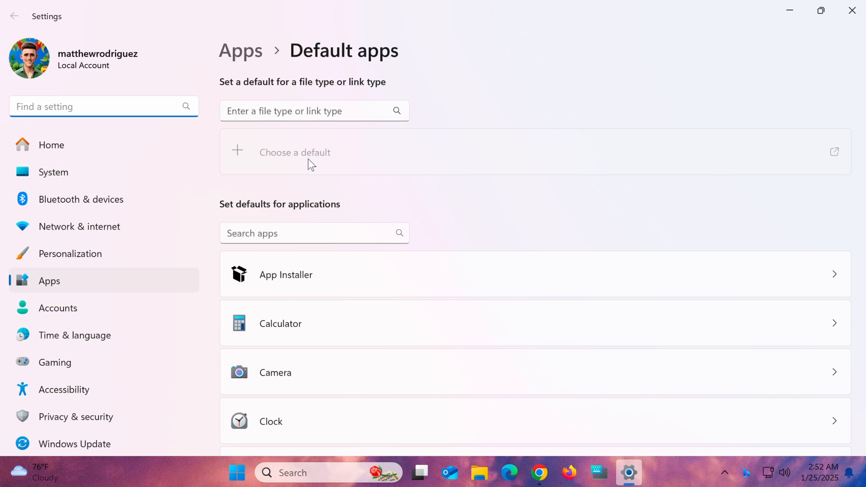
# Find VLC media player in Default apps and make it the default for .3g2 and .3gp
pyautogui.write('vlc')
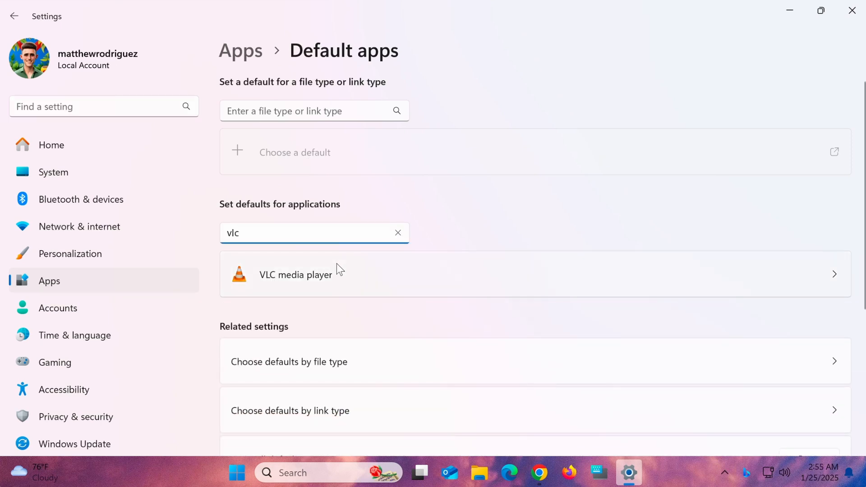
pyautogui.click(296, 275)
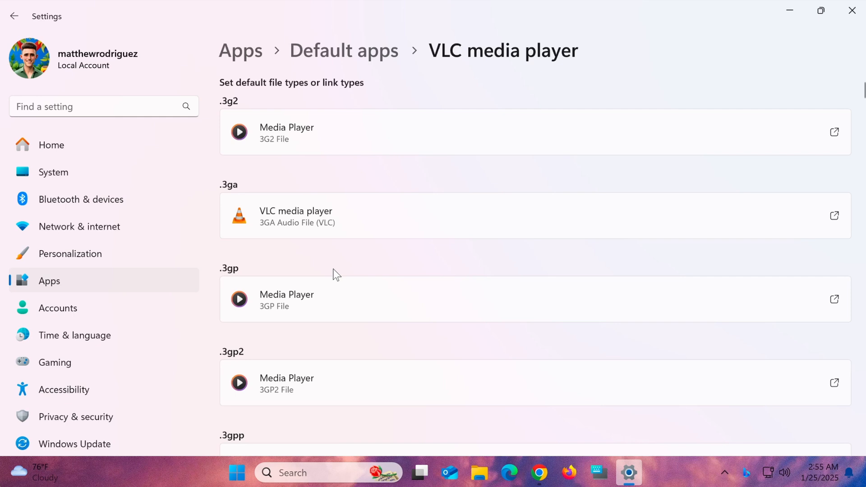
pyautogui.moveTo(313, 133)
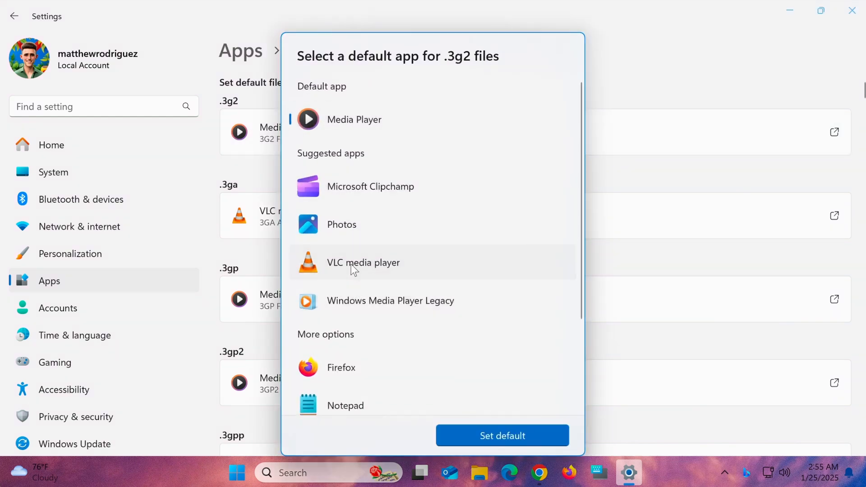
pyautogui.click(502, 436)
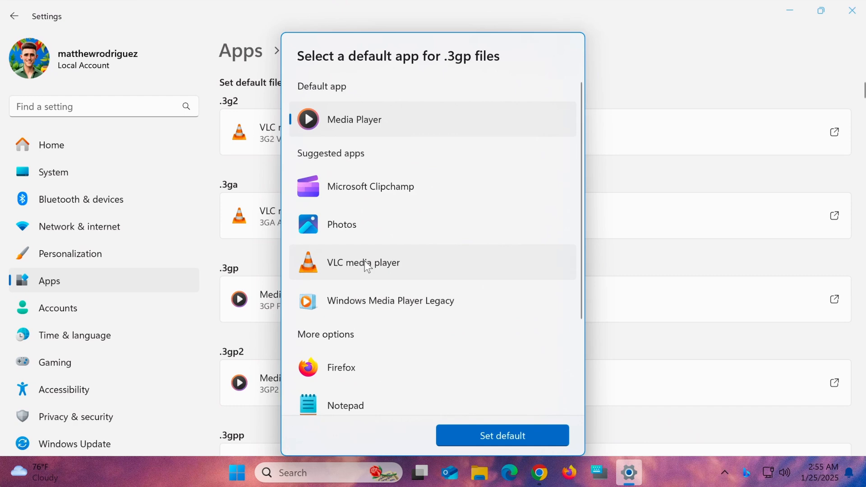
pyautogui.click(501, 435)
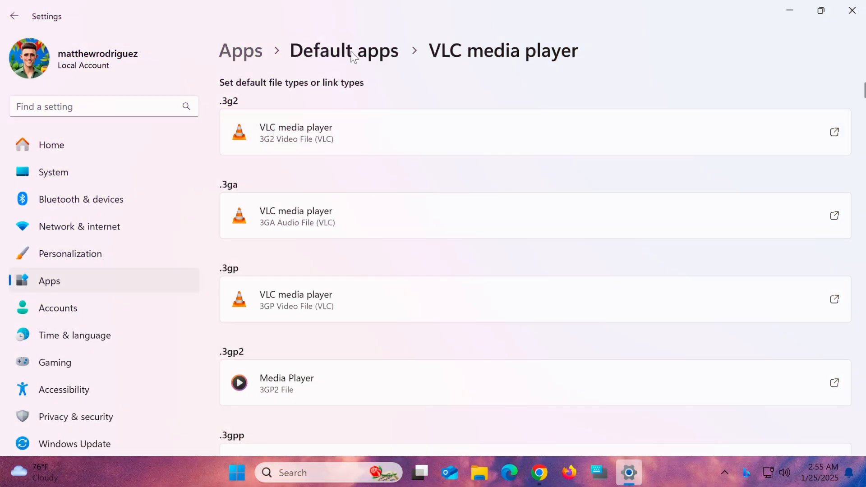
# Look up the mp4 file type in Default apps and assign VLC media player to .mp4
pyautogui.click(344, 50)
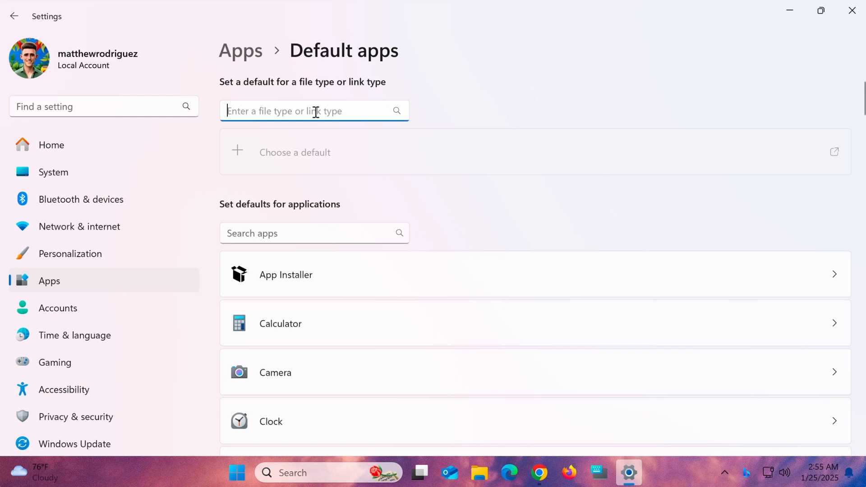
pyautogui.write('m')
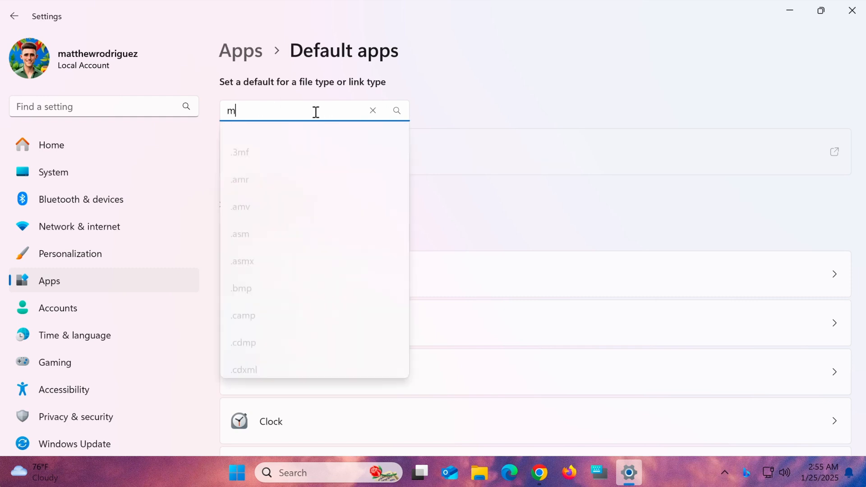
pyautogui.write('p4')
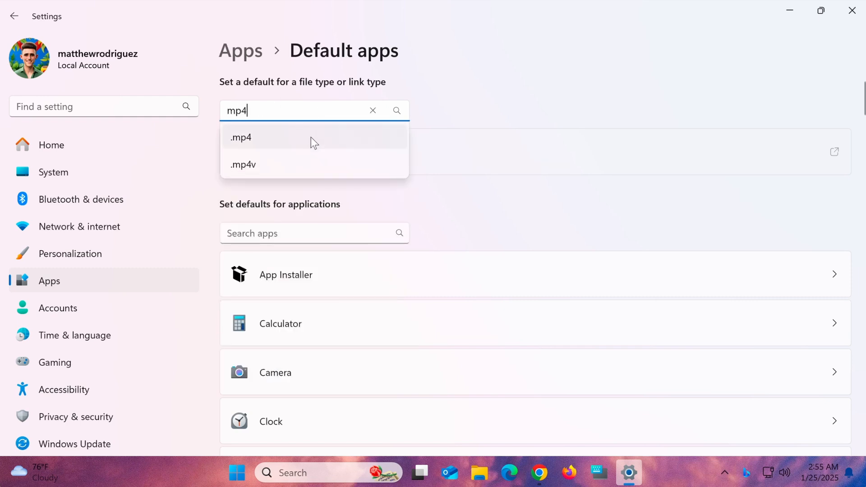
pyautogui.click(241, 137)
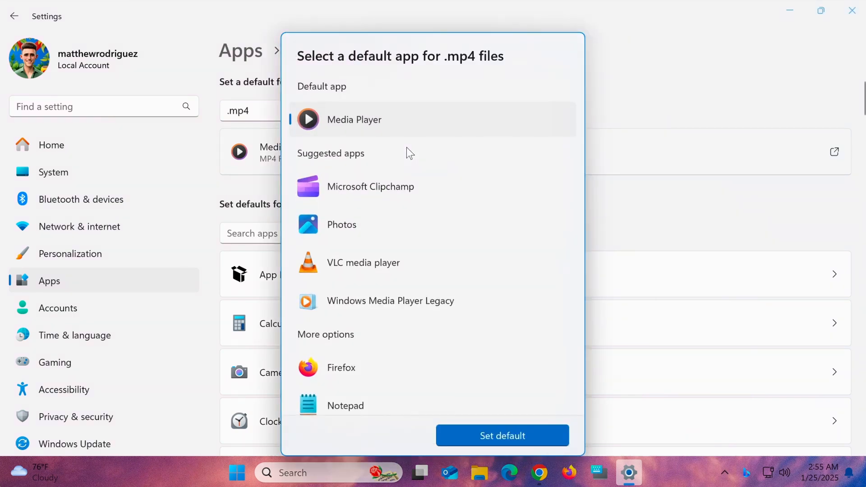
pyautogui.click(363, 263)
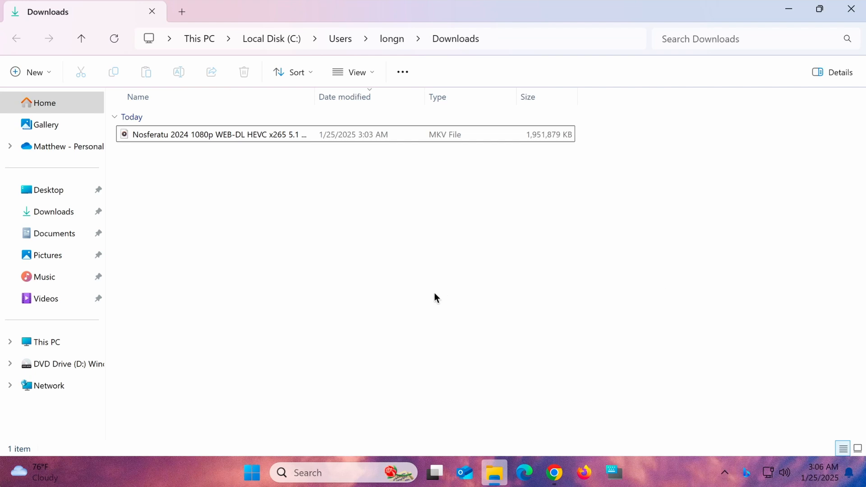
pyautogui.click(219, 134)
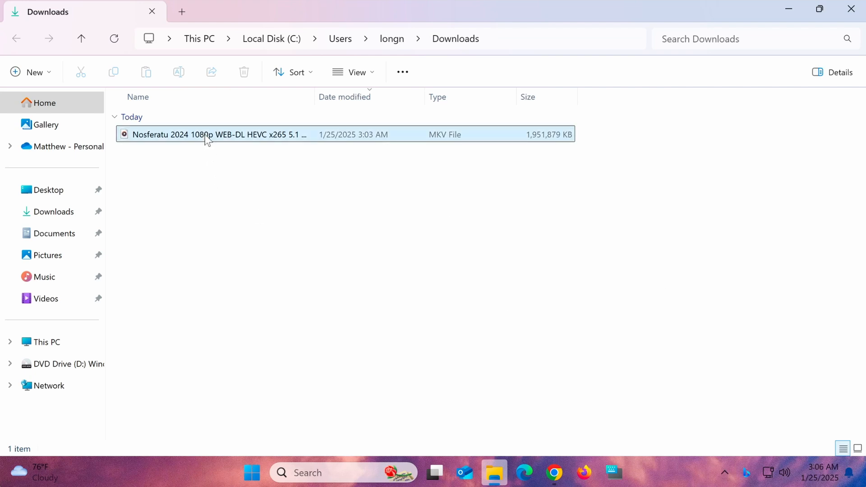
pyautogui.doubleClick(219, 135)
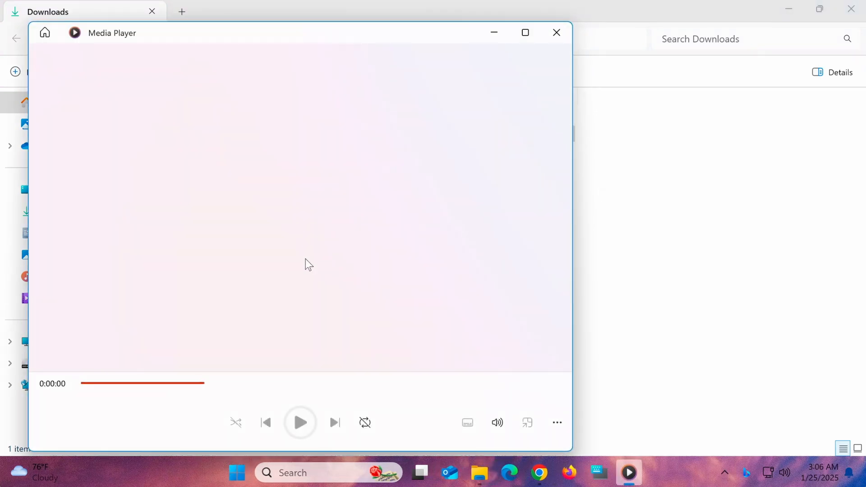
pyautogui.click(300, 423)
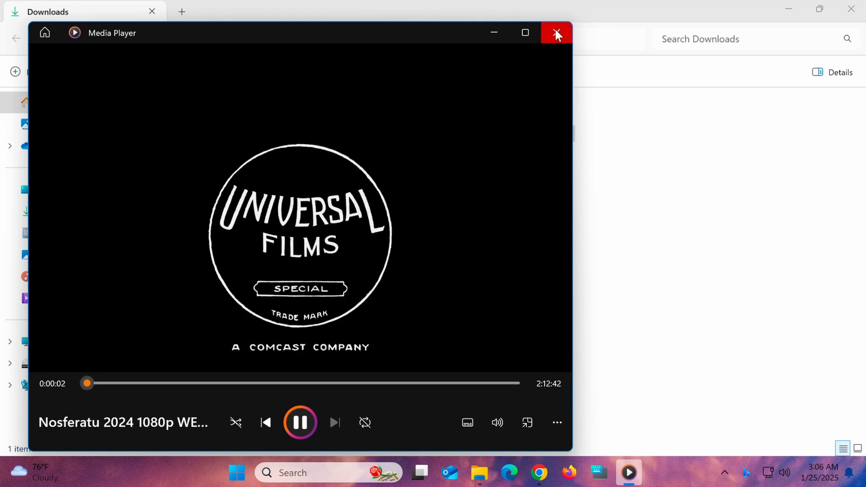
pyautogui.click(557, 32)
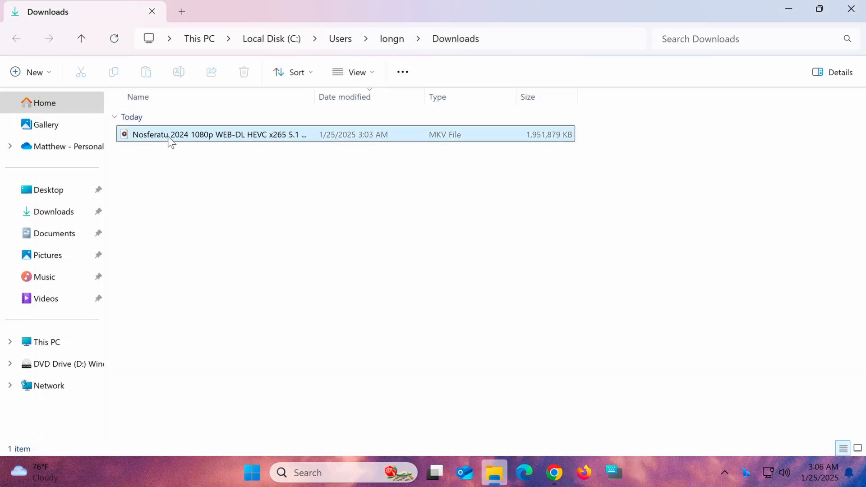
# Bring up the 'Choose another app' dialog for the Nosferatu MKV file from Open with
pyautogui.rightClick(219, 134)
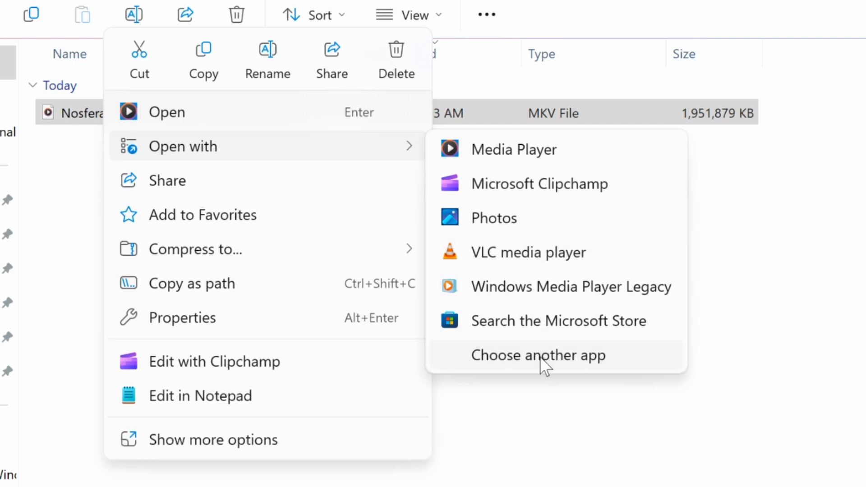
pyautogui.click(538, 355)
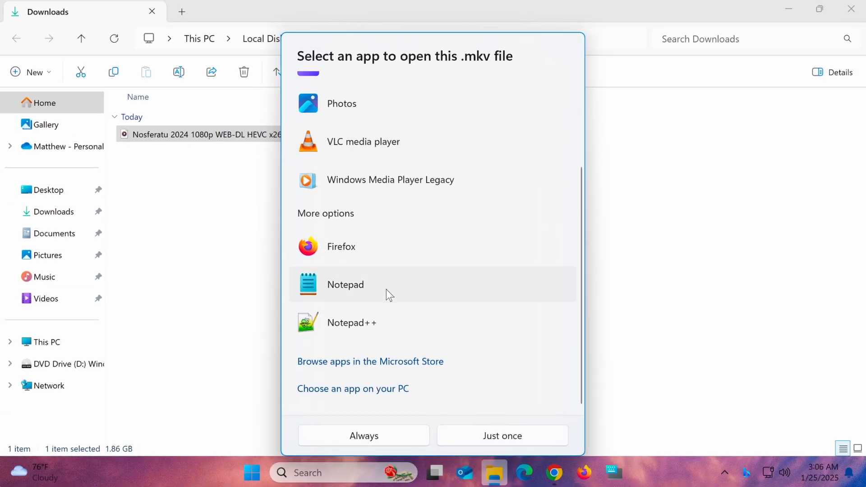
# Browse to Program Files > VideoLAN > VLC and select vlc.exe as the MKV file's app
pyautogui.click(352, 388)
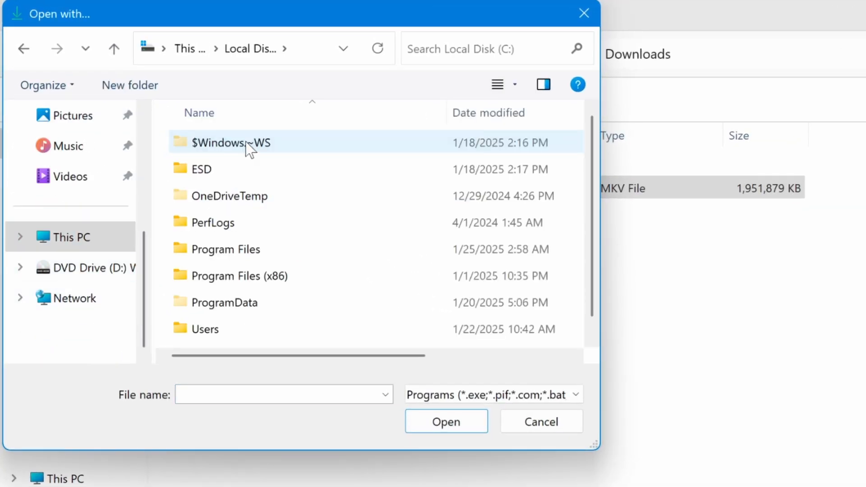
pyautogui.doubleClick(225, 249)
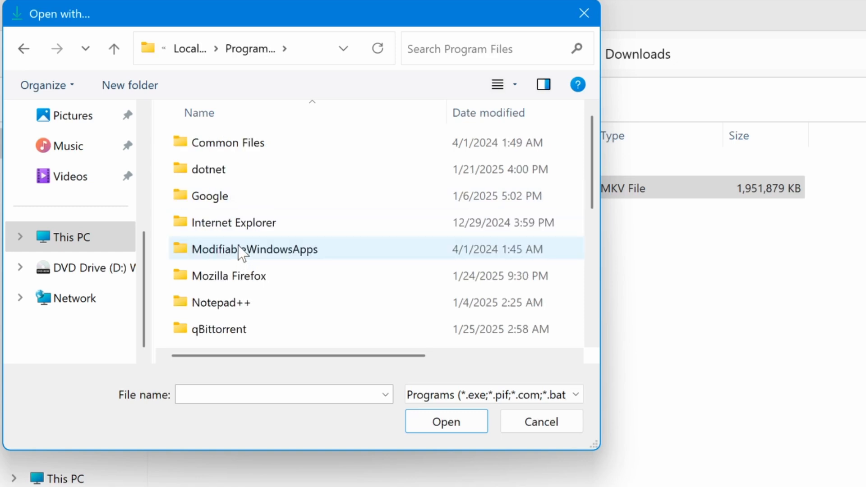
pyautogui.scroll(-3)
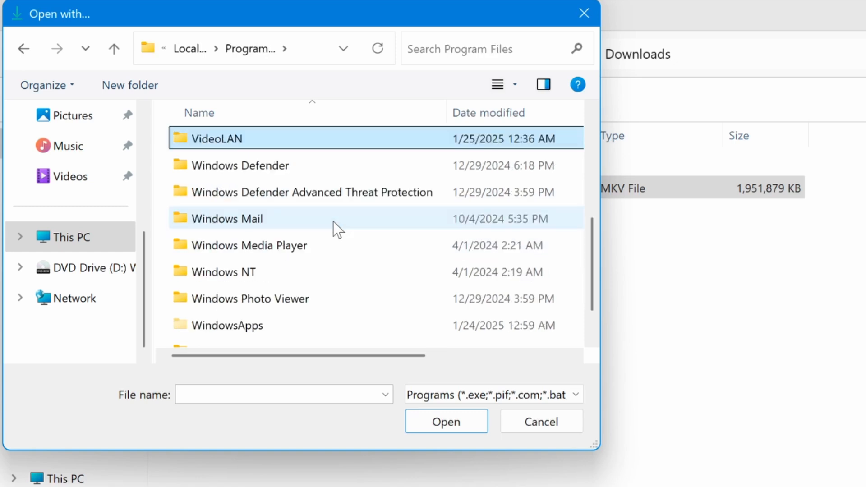
pyautogui.doubleClick(217, 138)
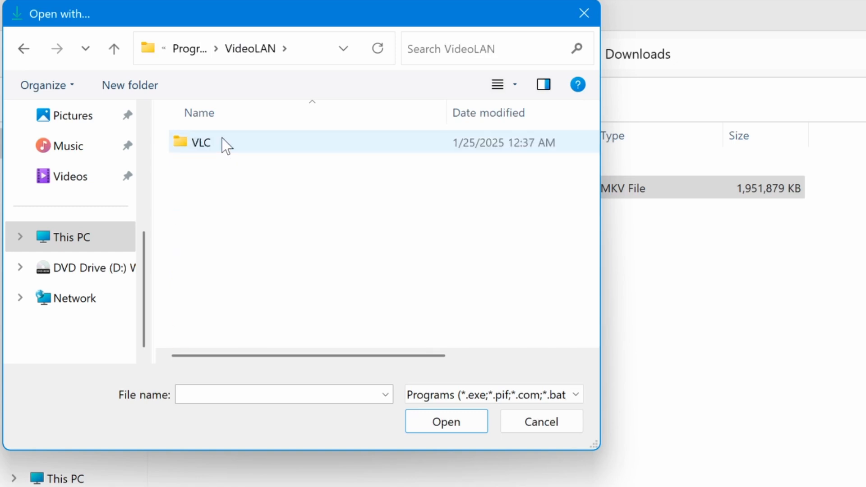
pyautogui.doubleClick(200, 142)
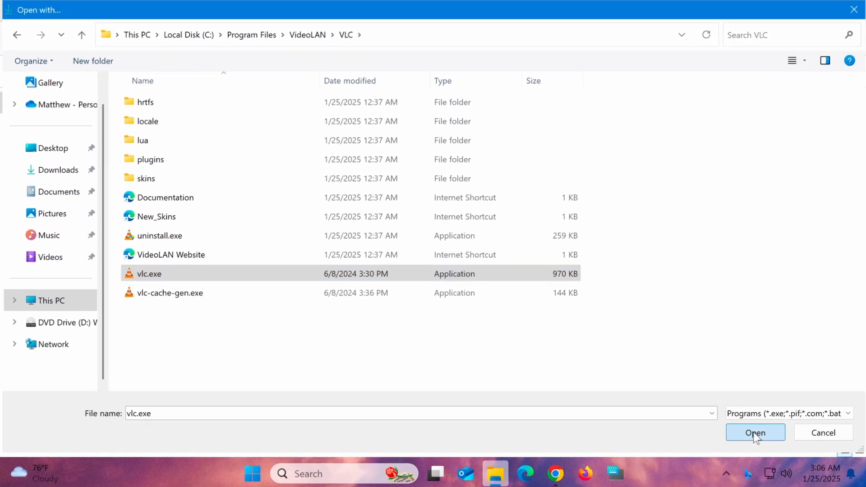
pyautogui.click(756, 433)
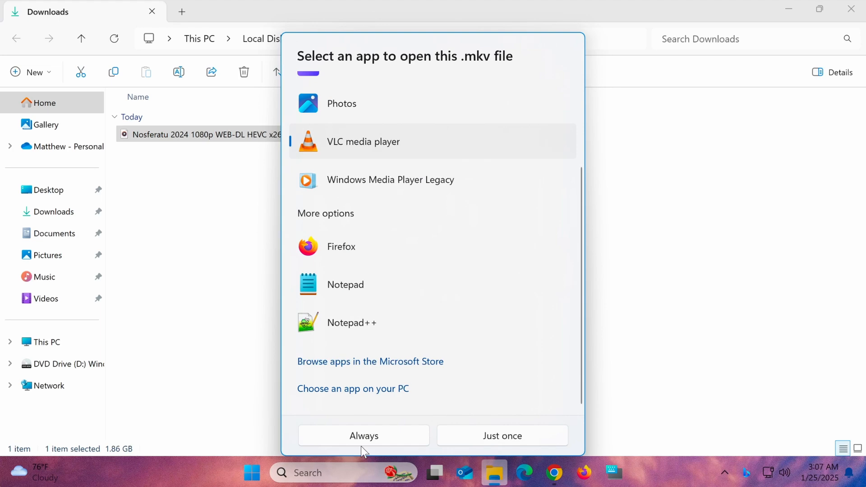
# Set VLC media player to always open MKV files, then close the VLC window
pyautogui.click(364, 436)
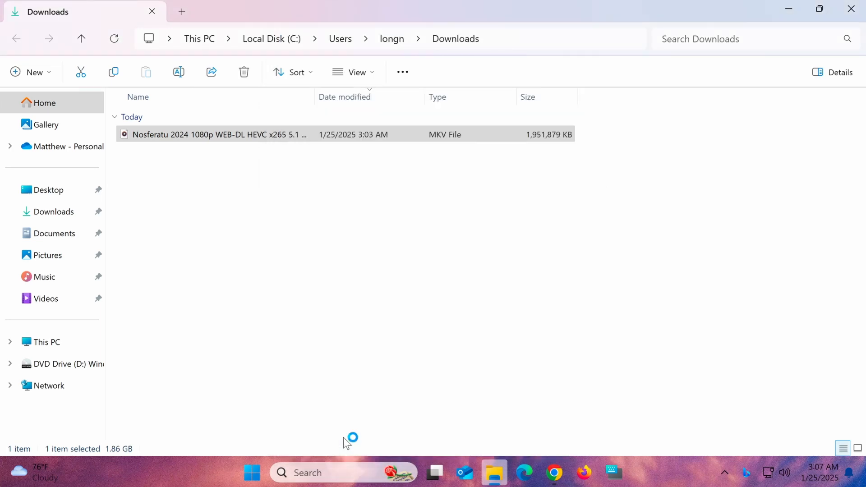
pyautogui.doubleClick(218, 134)
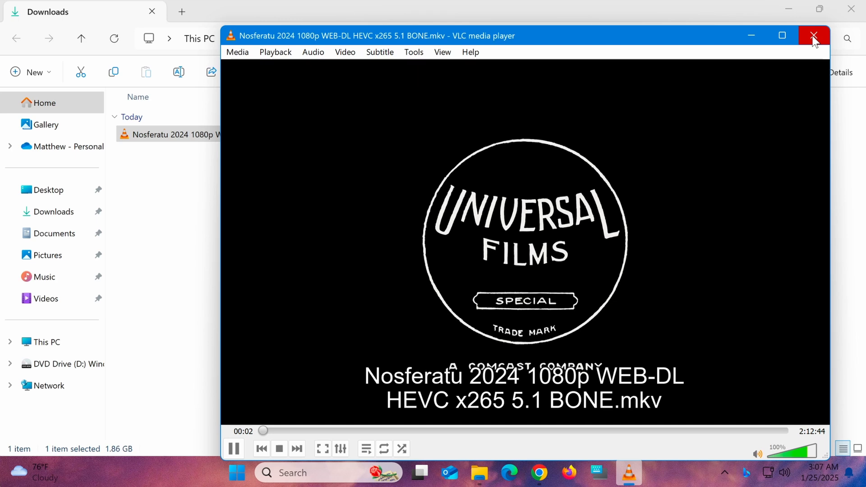
pyautogui.click(813, 35)
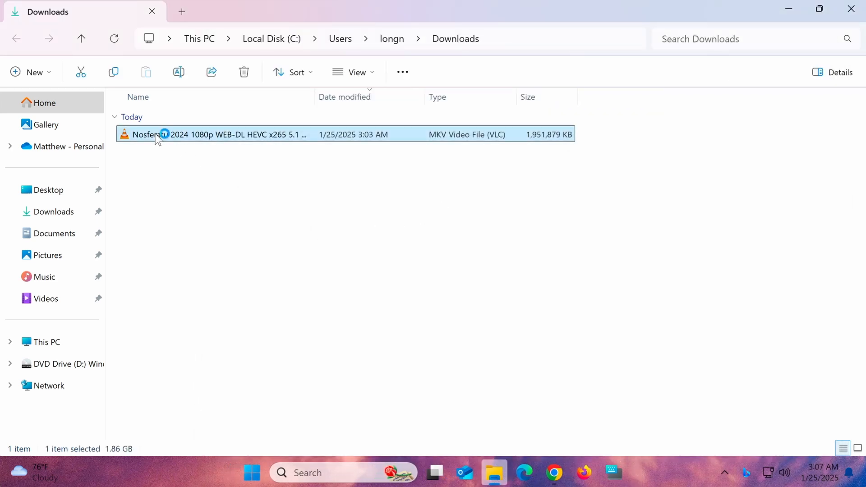
# Reopen the Nosferatu MKV file to confirm it plays in VLC, then close the player
pyautogui.doubleClick(216, 135)
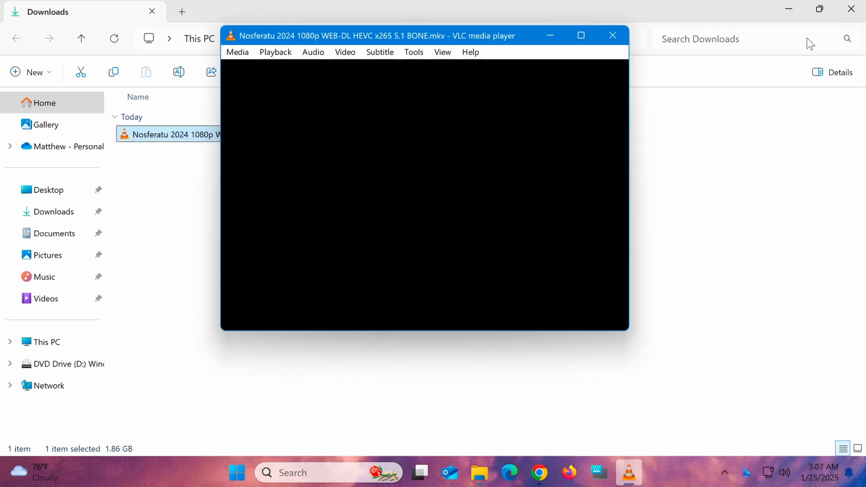
pyautogui.click(612, 35)
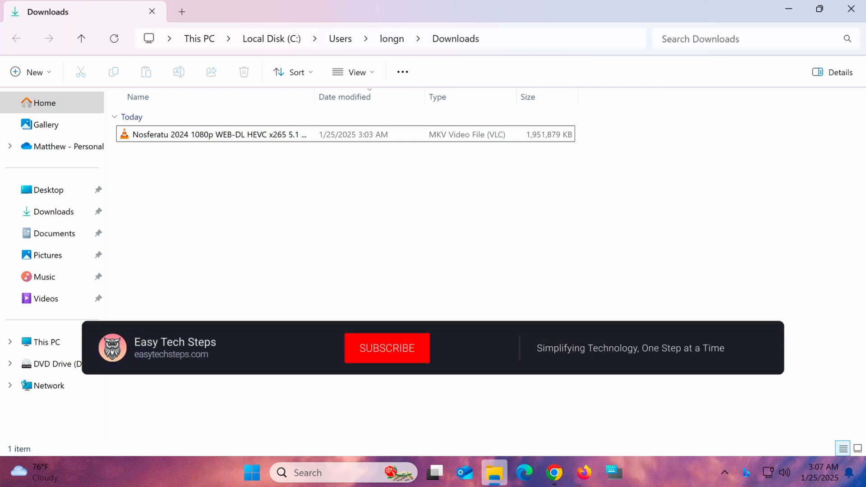
pyautogui.click(387, 348)
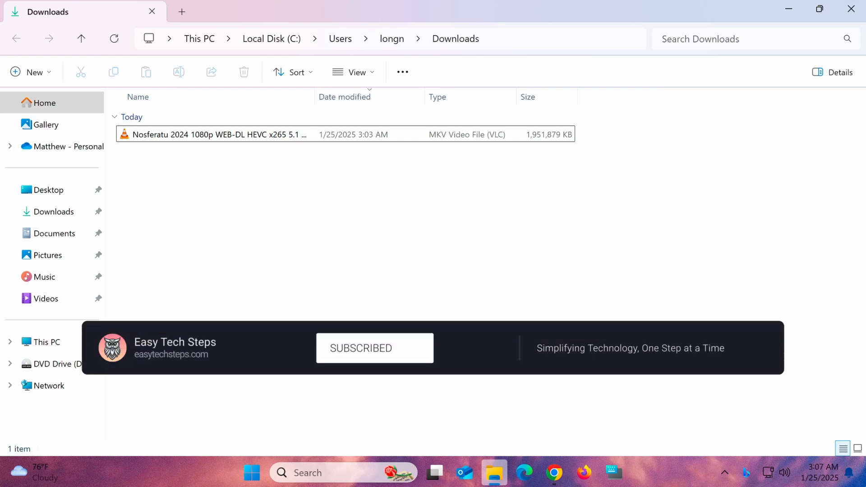